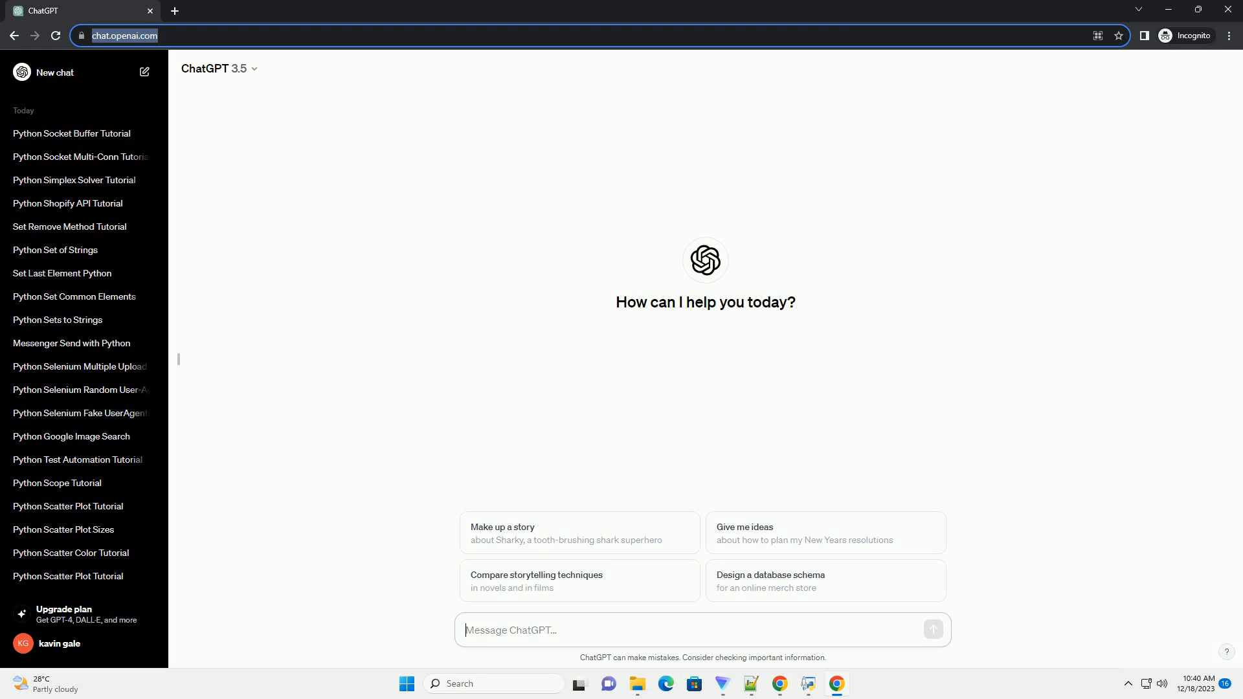
{"action": "type", "text": "write an informative tutorial about python socket check if connected with code example"}
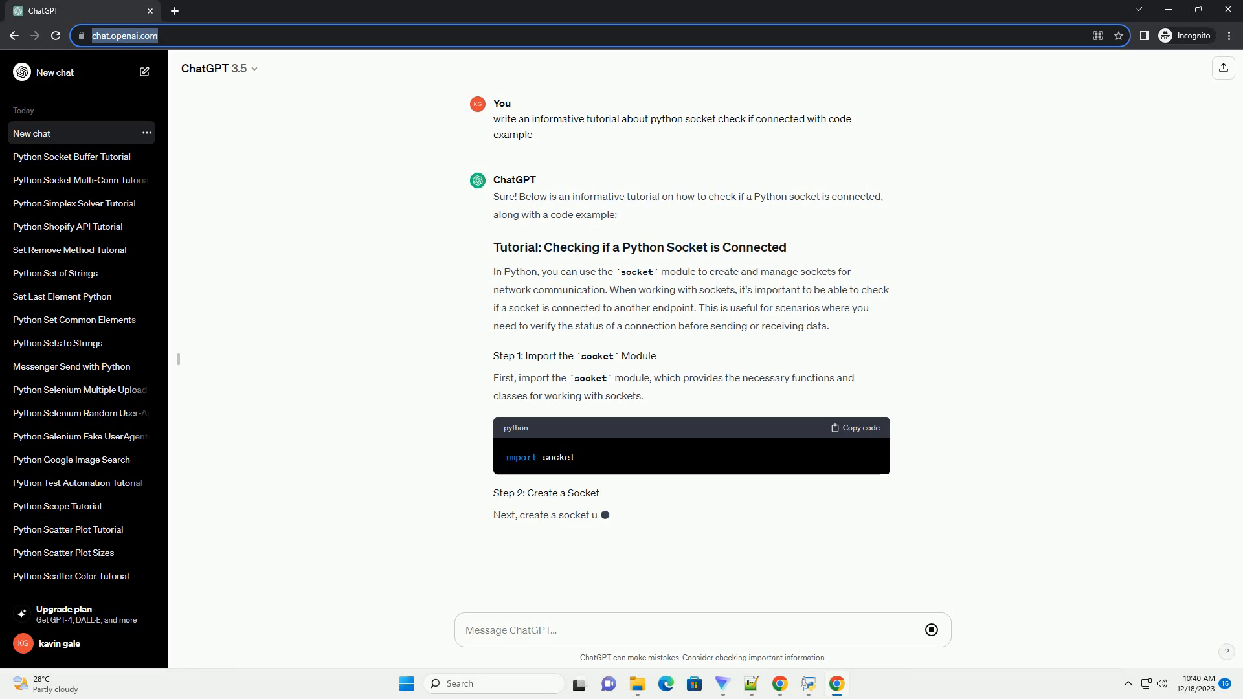
{"action": "scroll", "scroll_direction": "down", "scroll_amount": 3}
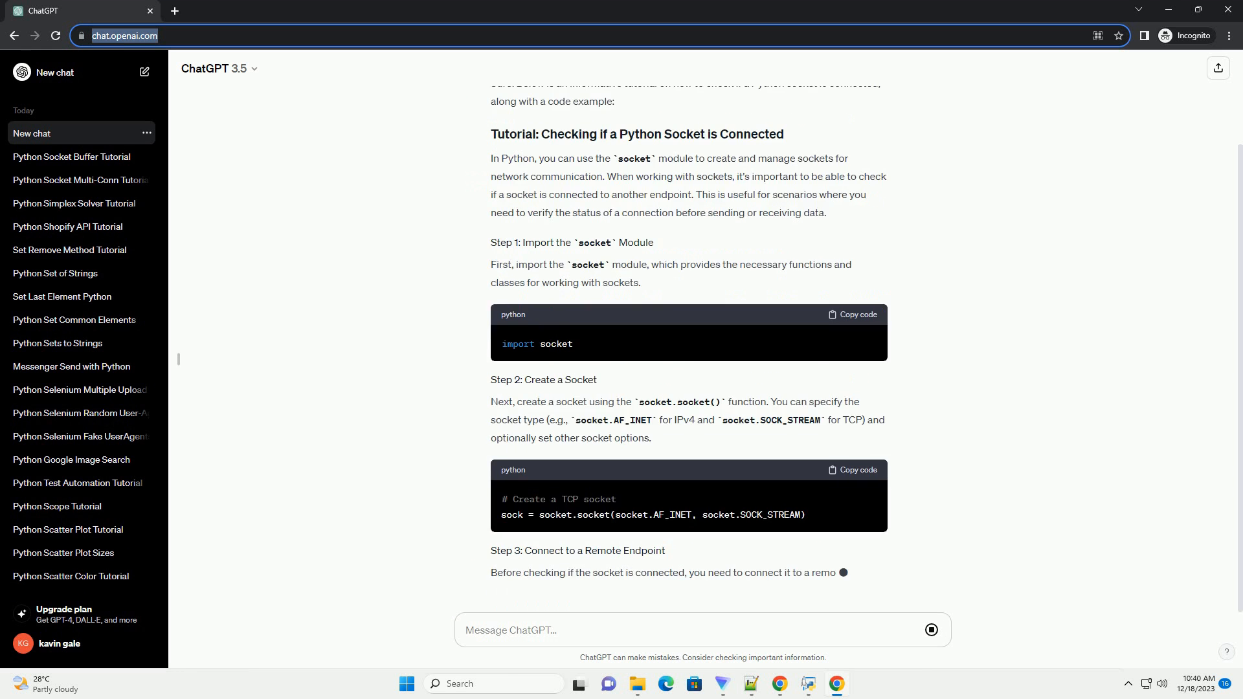
{"action": "scroll", "scroll_direction": "down", "scroll_amount": 3}
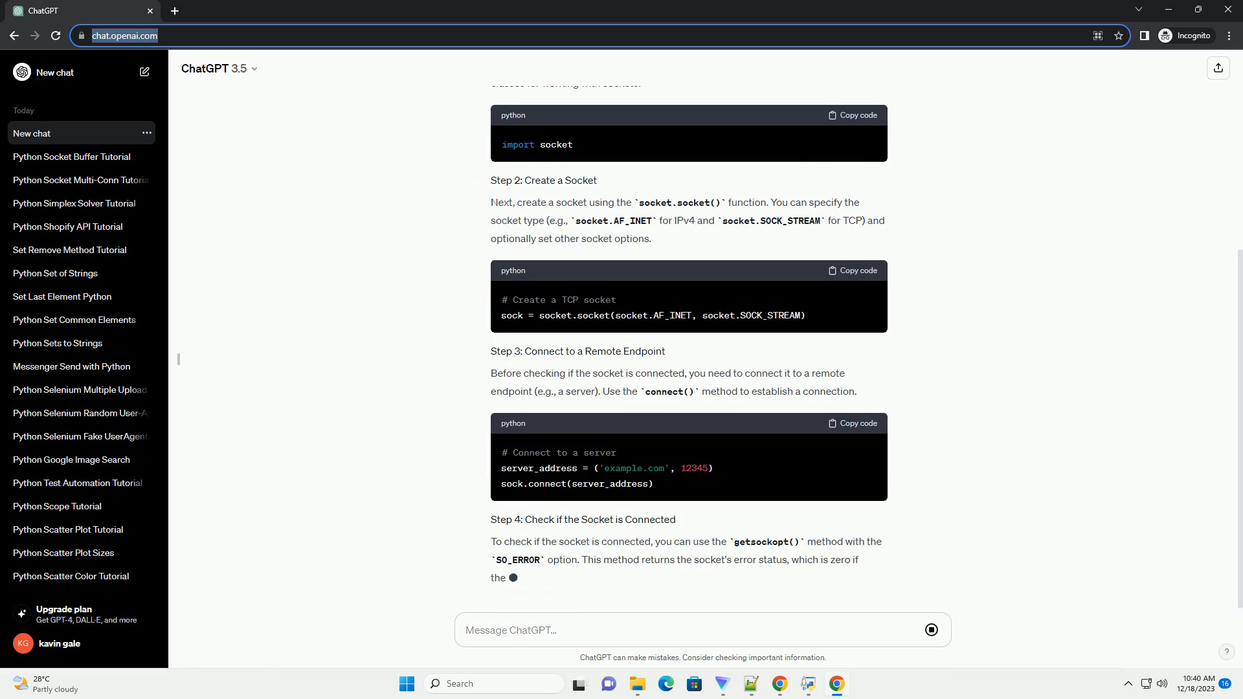
{"action": "scroll", "scroll_direction": "down", "scroll_amount": 3}
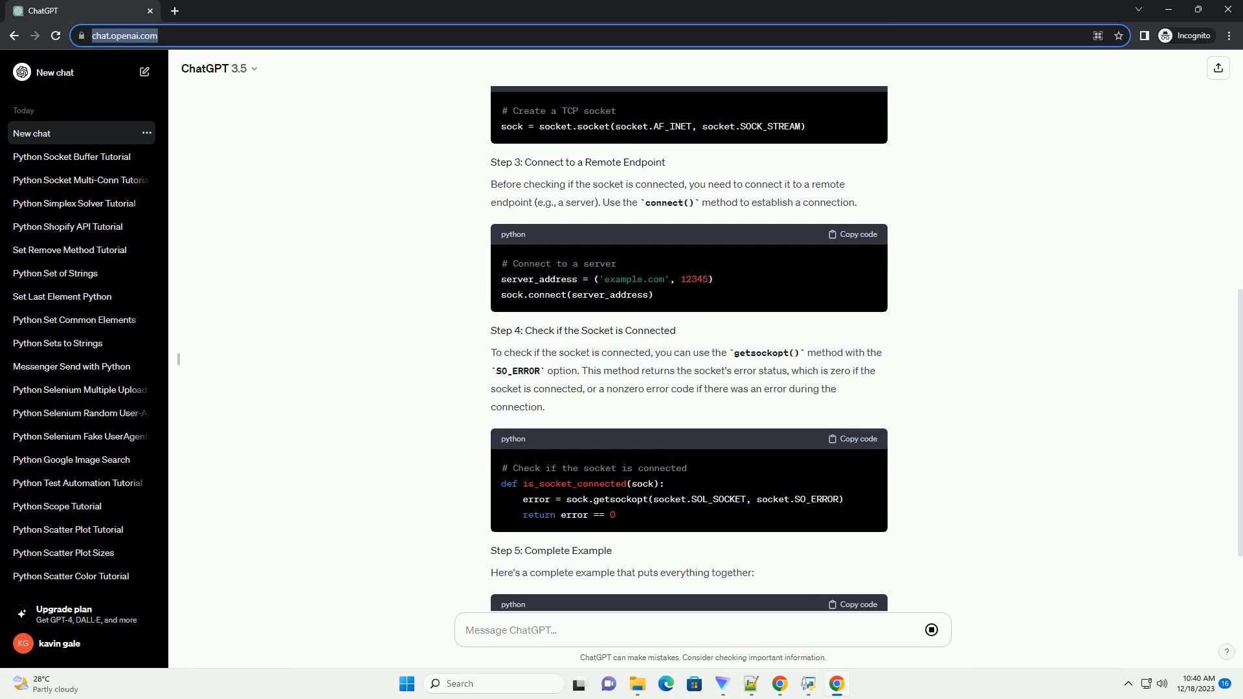
{"action": "scroll", "scroll_direction": "down", "scroll_amount": 3}
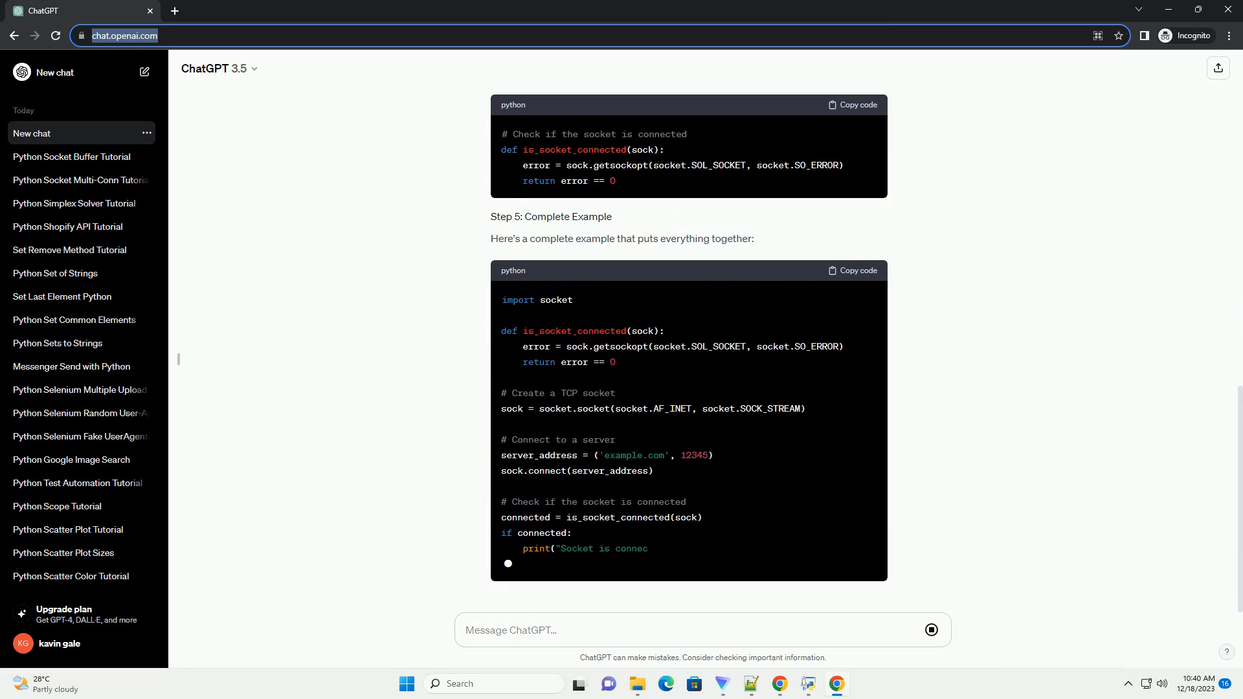